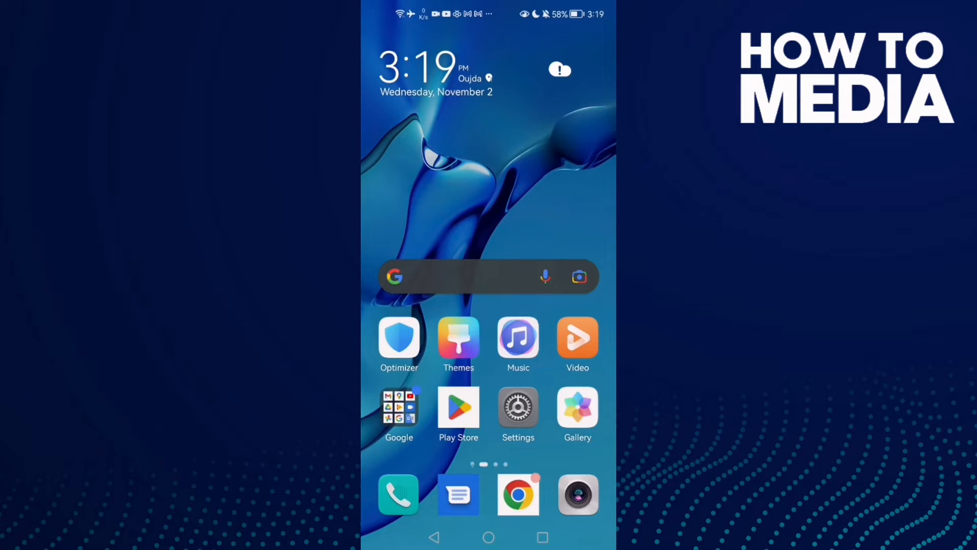
Step: Launch Settings from the home screen and scroll down to the Battery entry
click(518, 410)
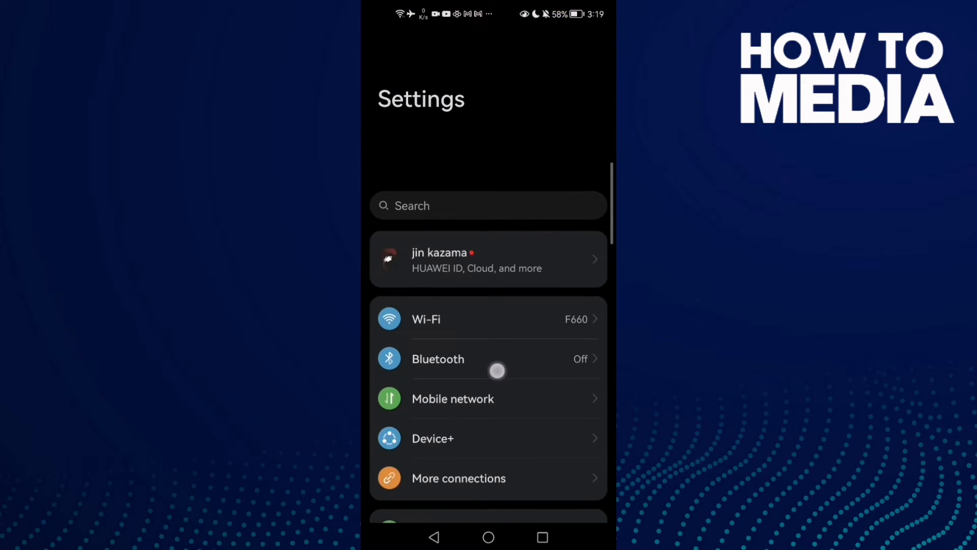
scroll(down, 3)
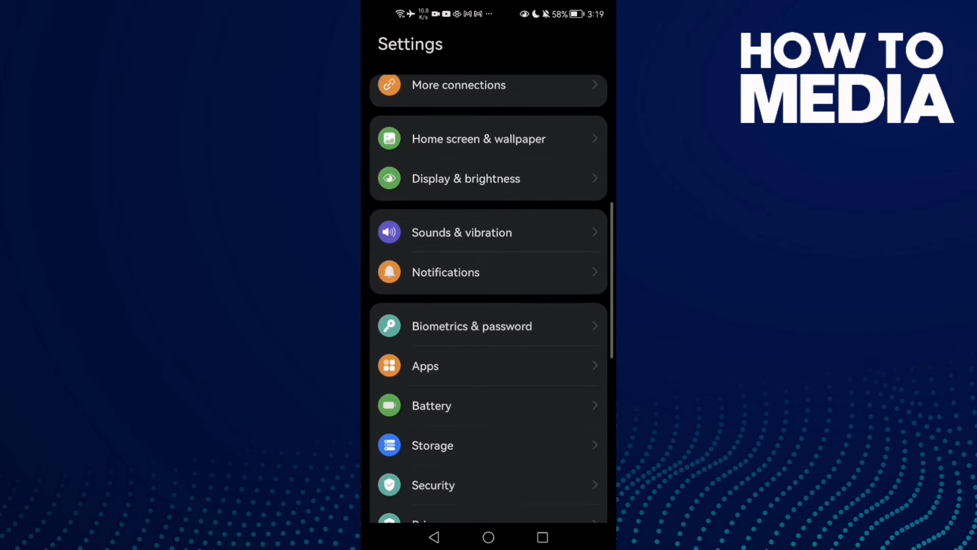
scroll(down, 3)
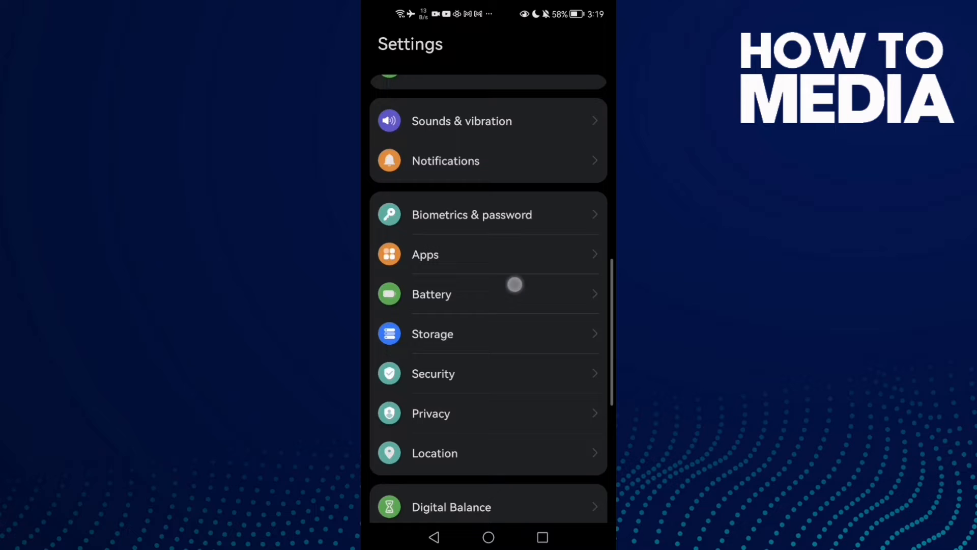
Step: Show the Battery page, confirming Power Saving and other power modes are off
click(432, 293)
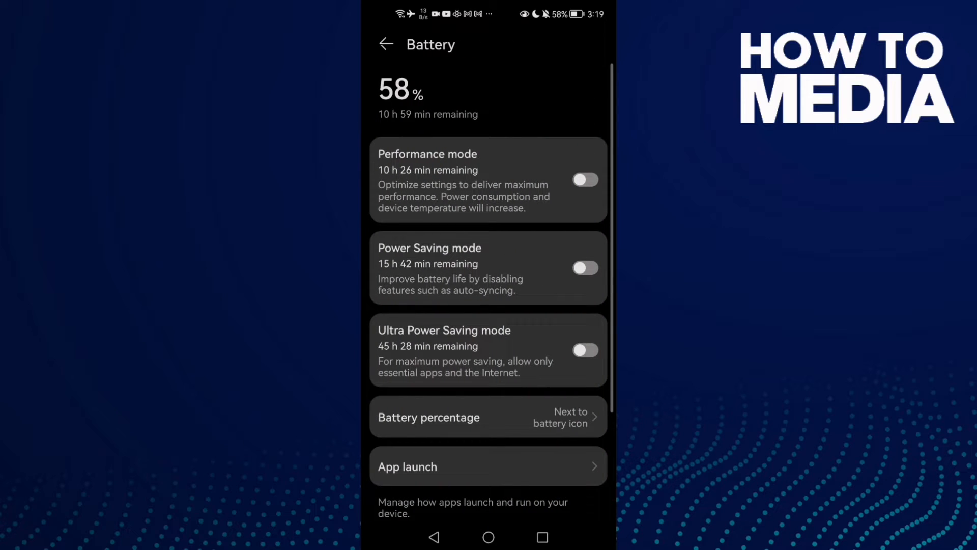
scroll(down, 3)
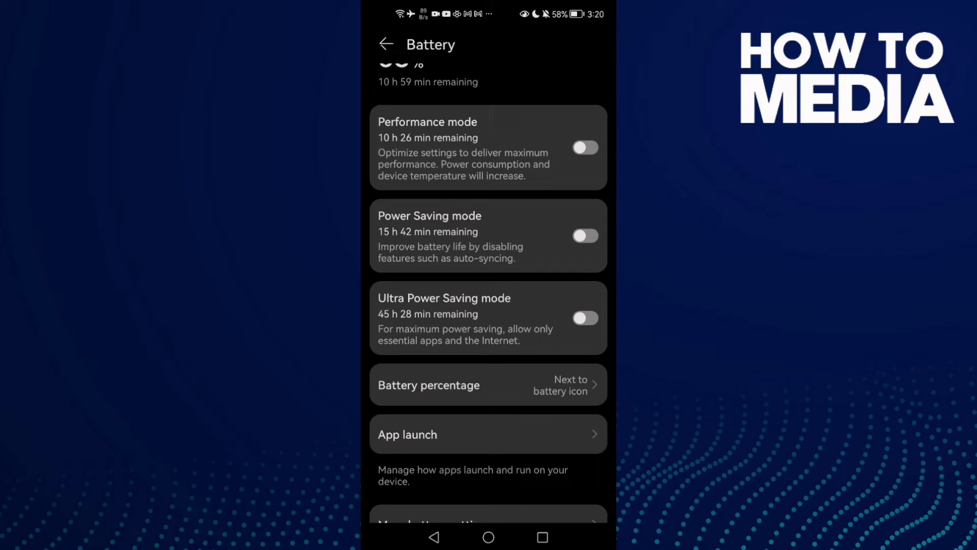
Step: Go to Apps and bring up Spotify's App info page
click(386, 44)
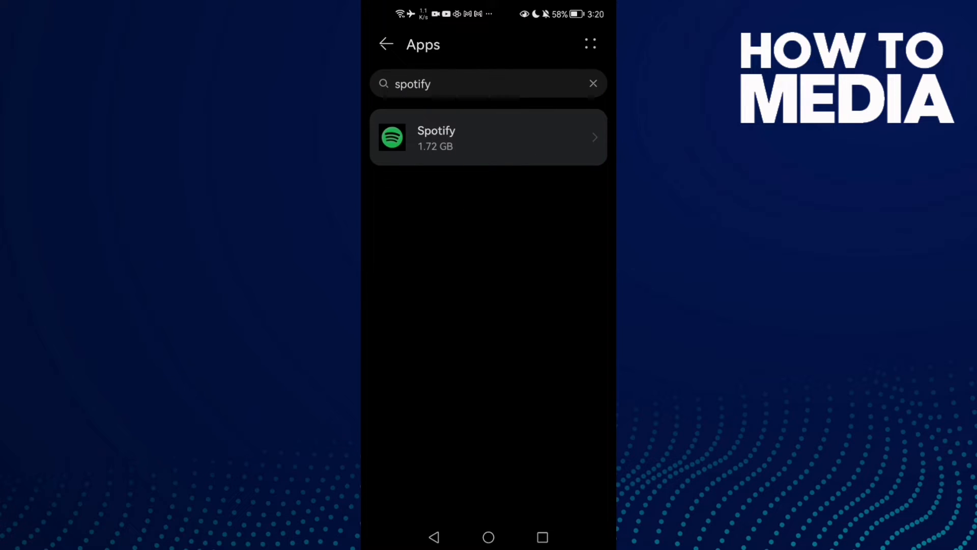
click(488, 137)
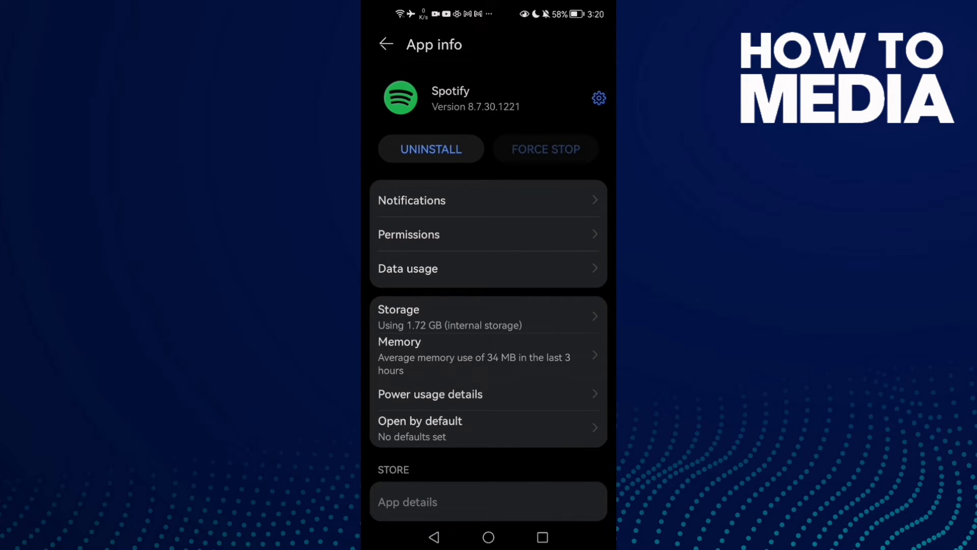
click(410, 234)
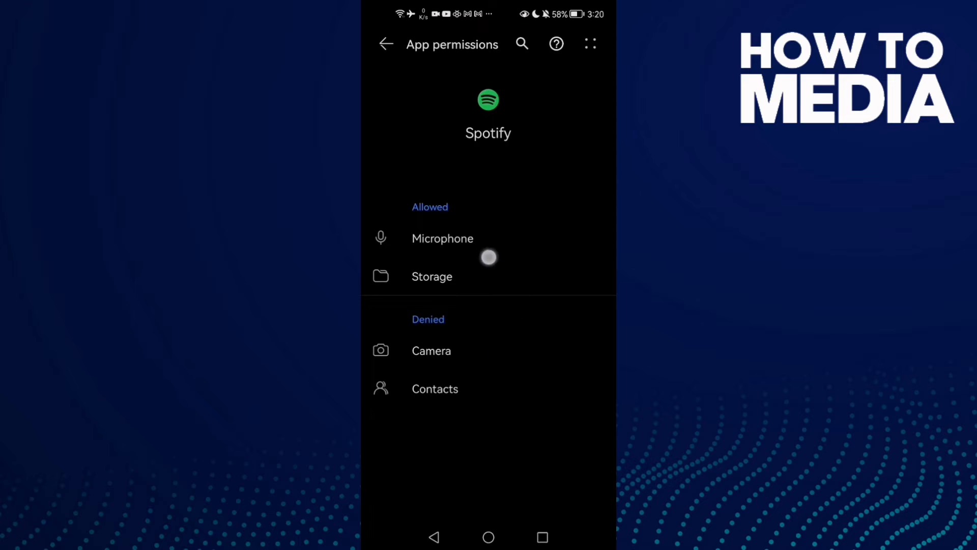
click(386, 44)
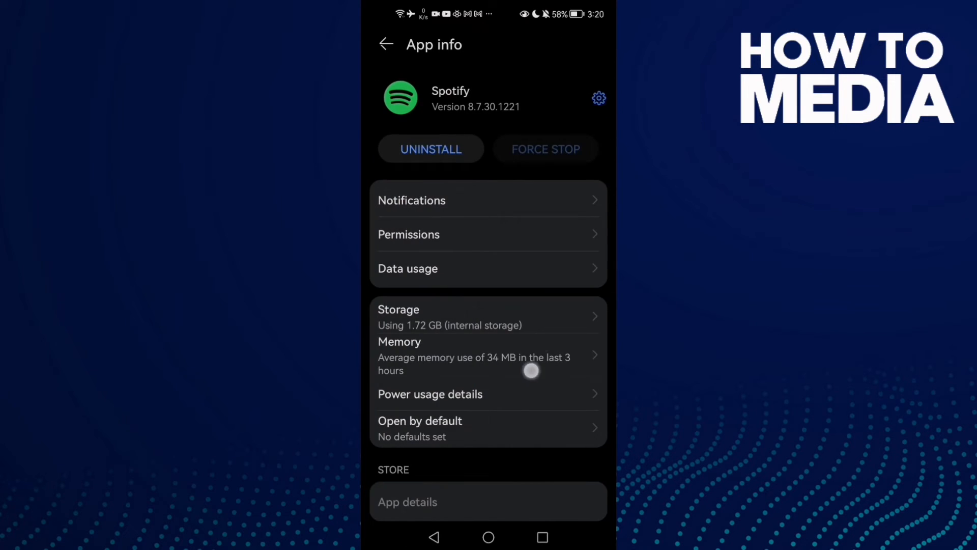
scroll(up, 3)
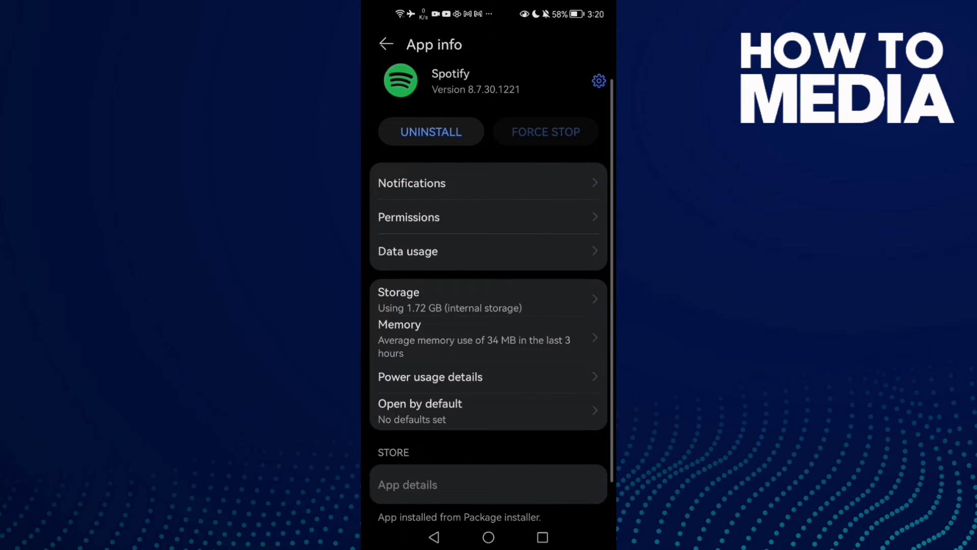
click(408, 252)
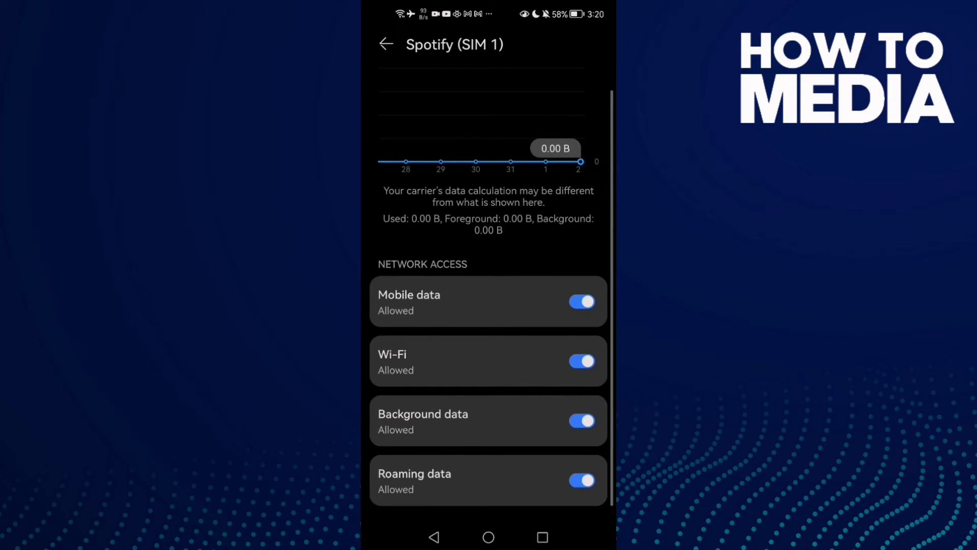
click(386, 43)
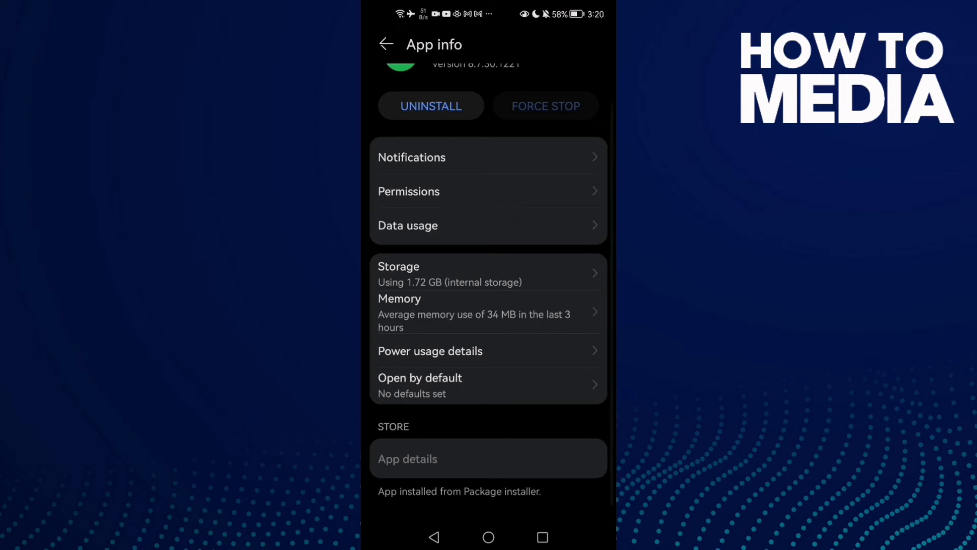
Step: Show Spotify's Power usage details with foreground and background consumption
click(429, 351)
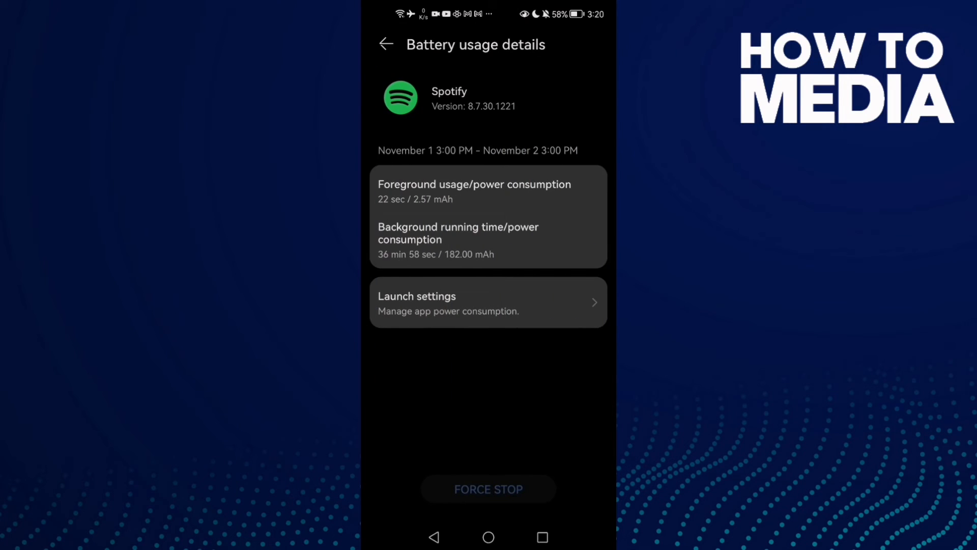
click(385, 44)
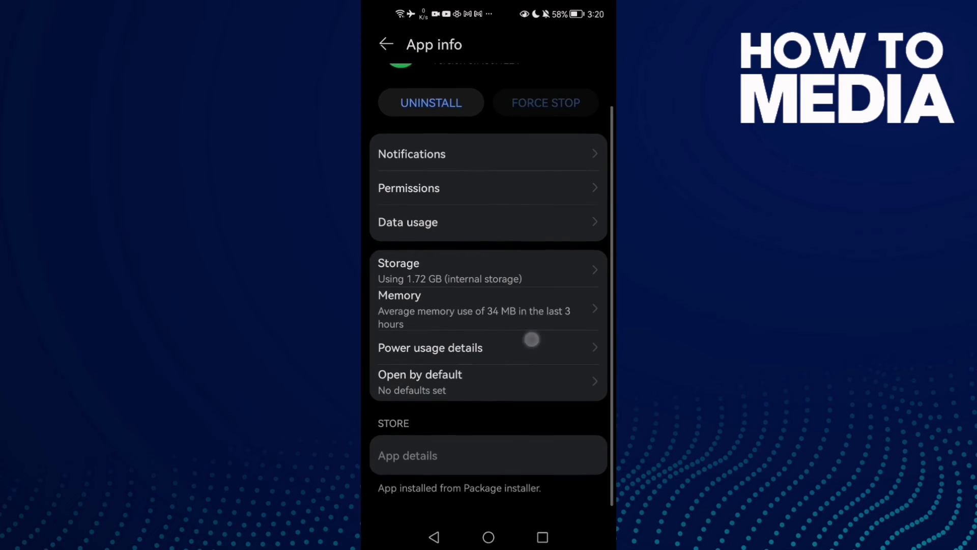
click(430, 347)
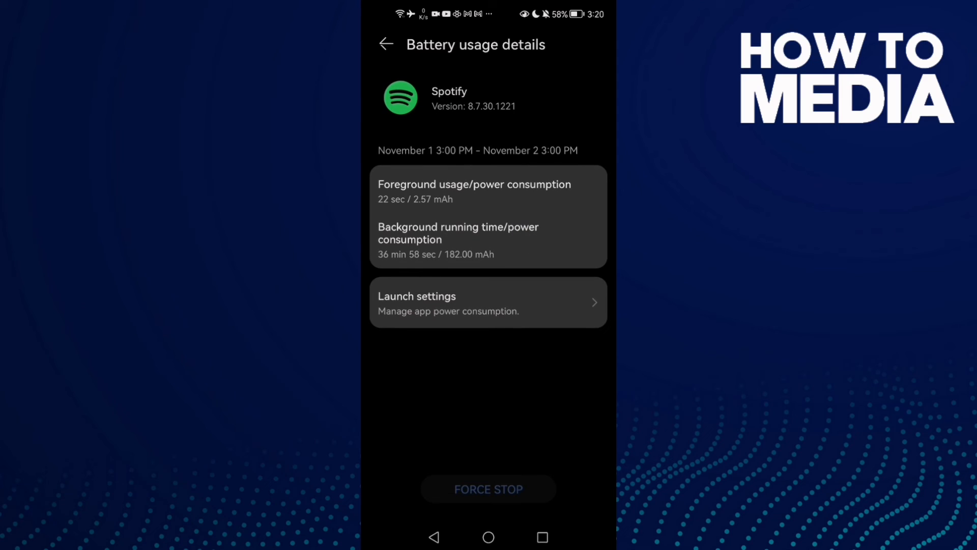
Step: Keep Auto-launch, Secondary launch and Run in background on for Spotify, confirm OK, return Home
click(488, 303)
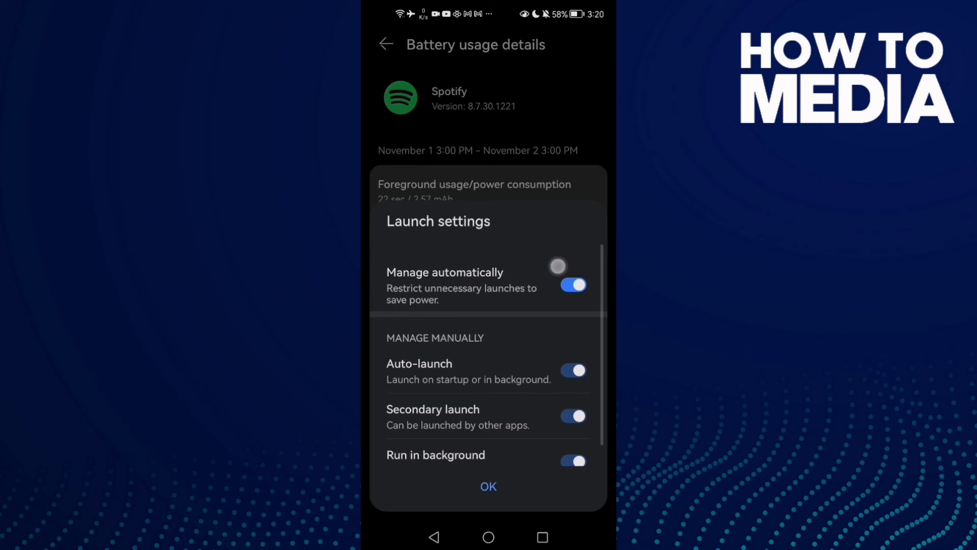
scroll(up, 3)
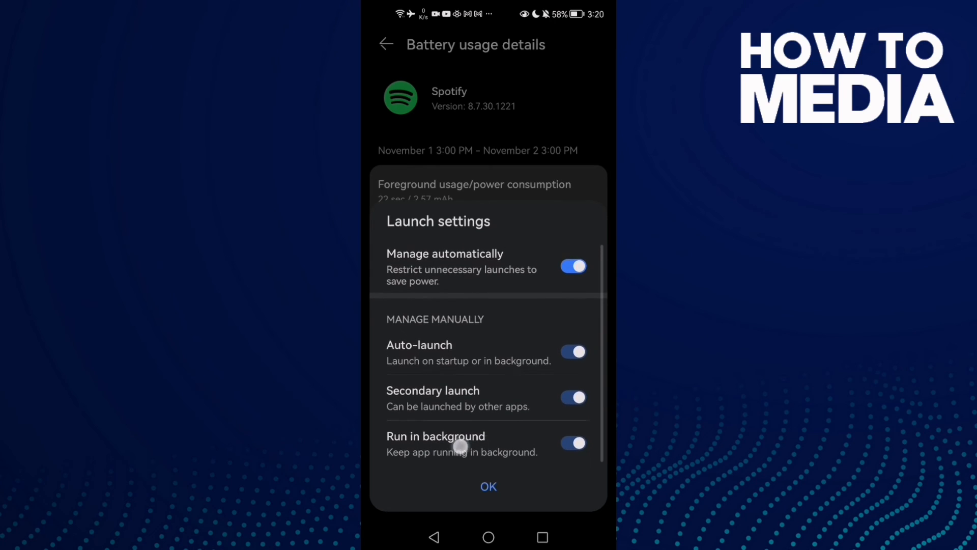
click(488, 487)
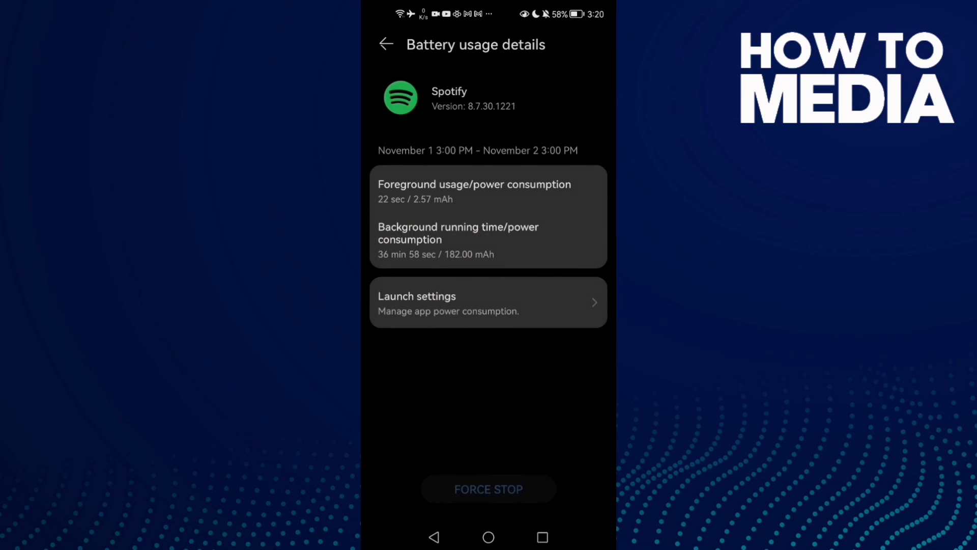
click(488, 537)
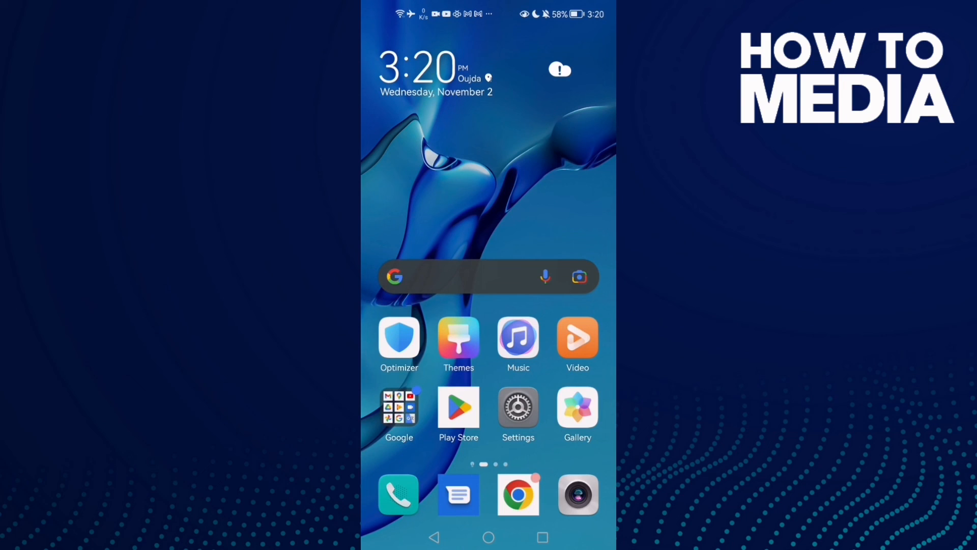